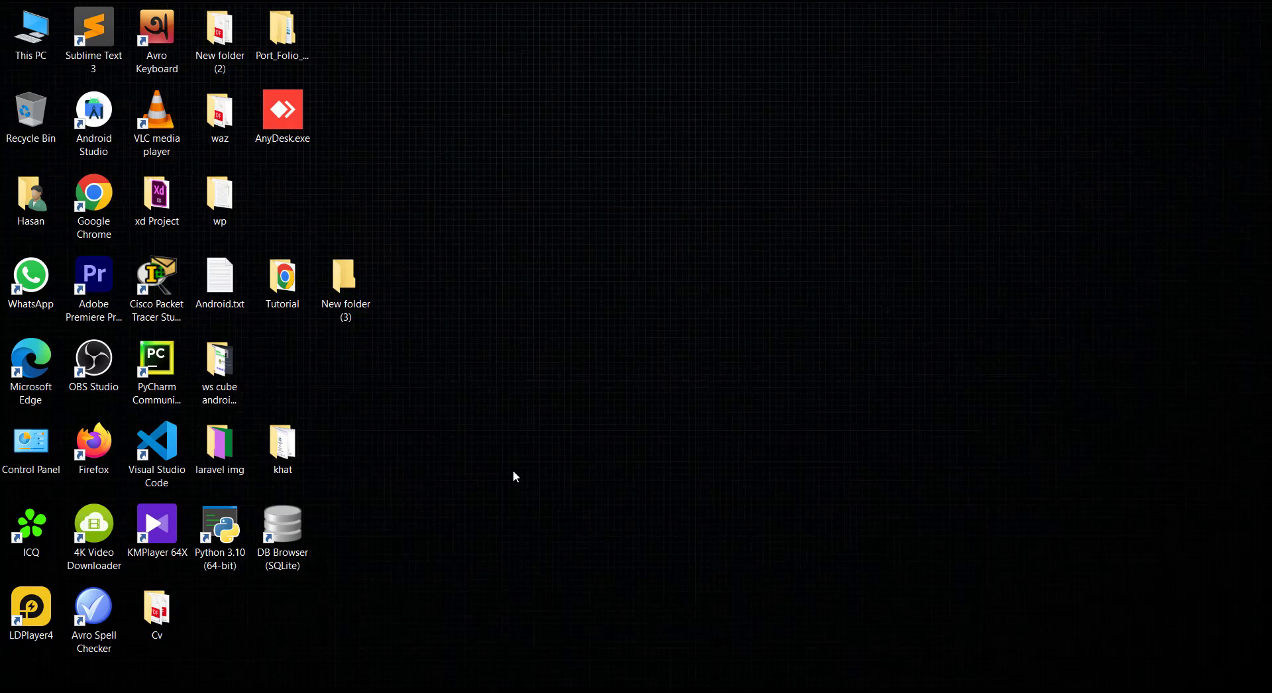
mouse_move(438, 202)
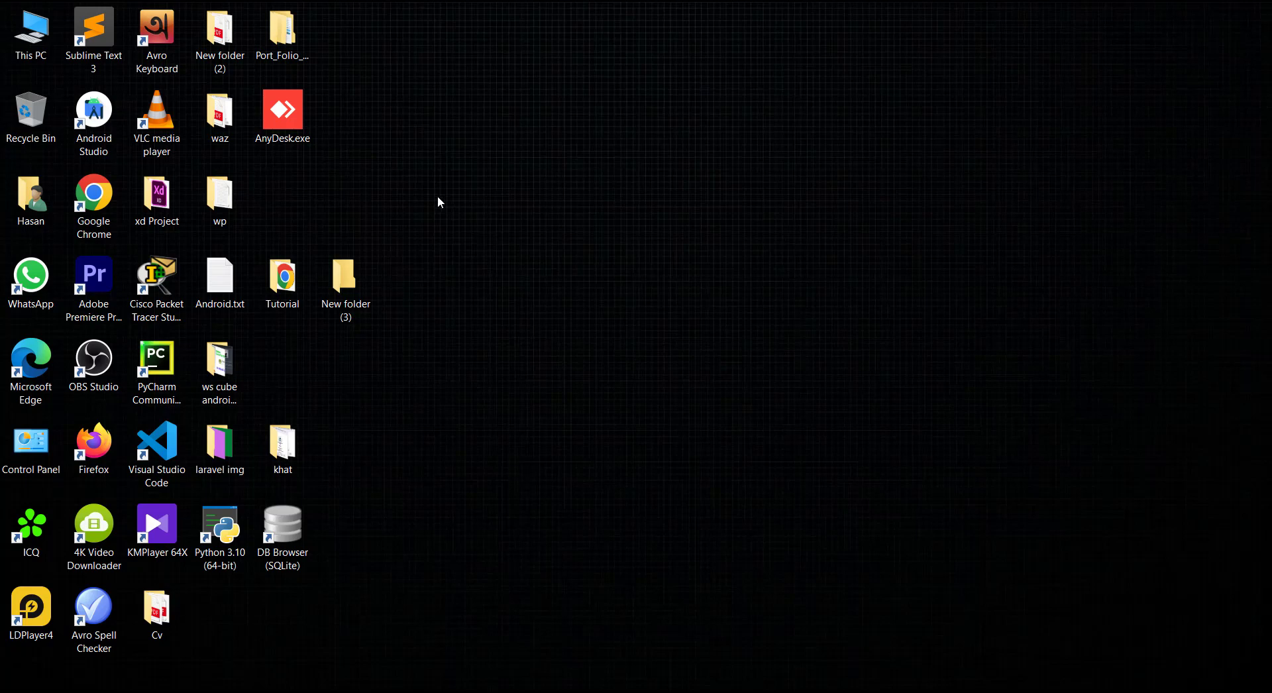
Step: Launch Android Studio from its desktop shortcut's right-click Open option
right_click(93, 115)
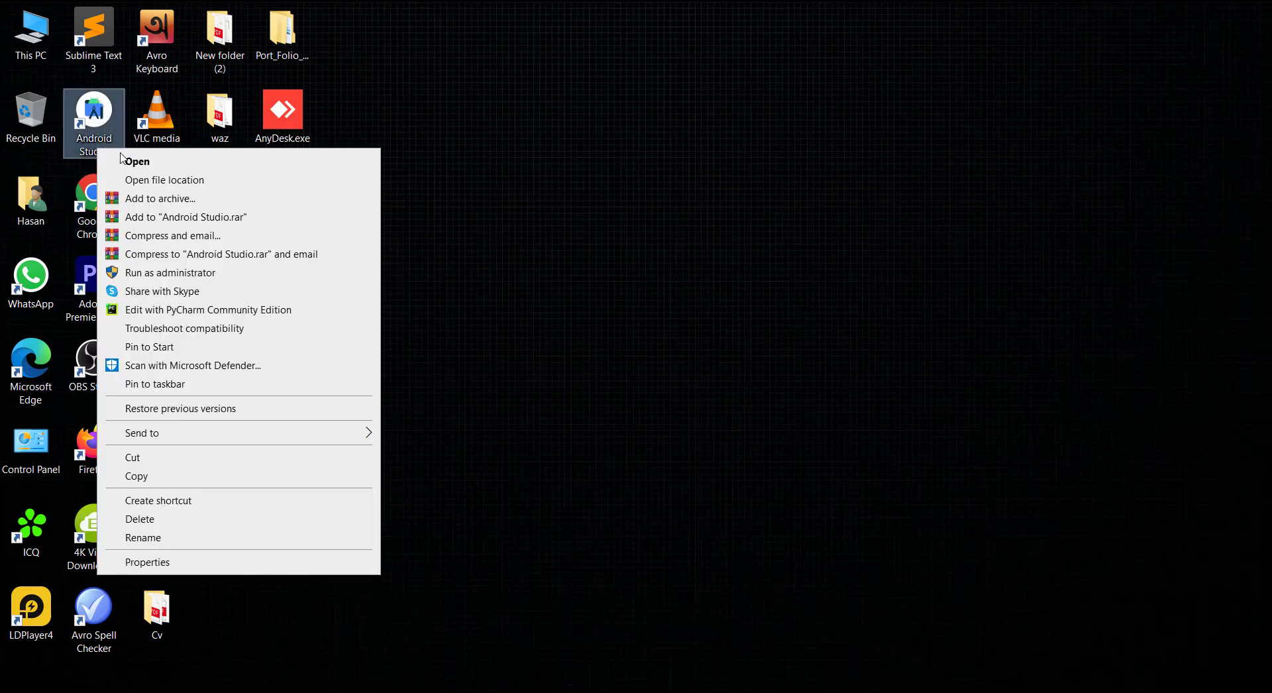
click(138, 161)
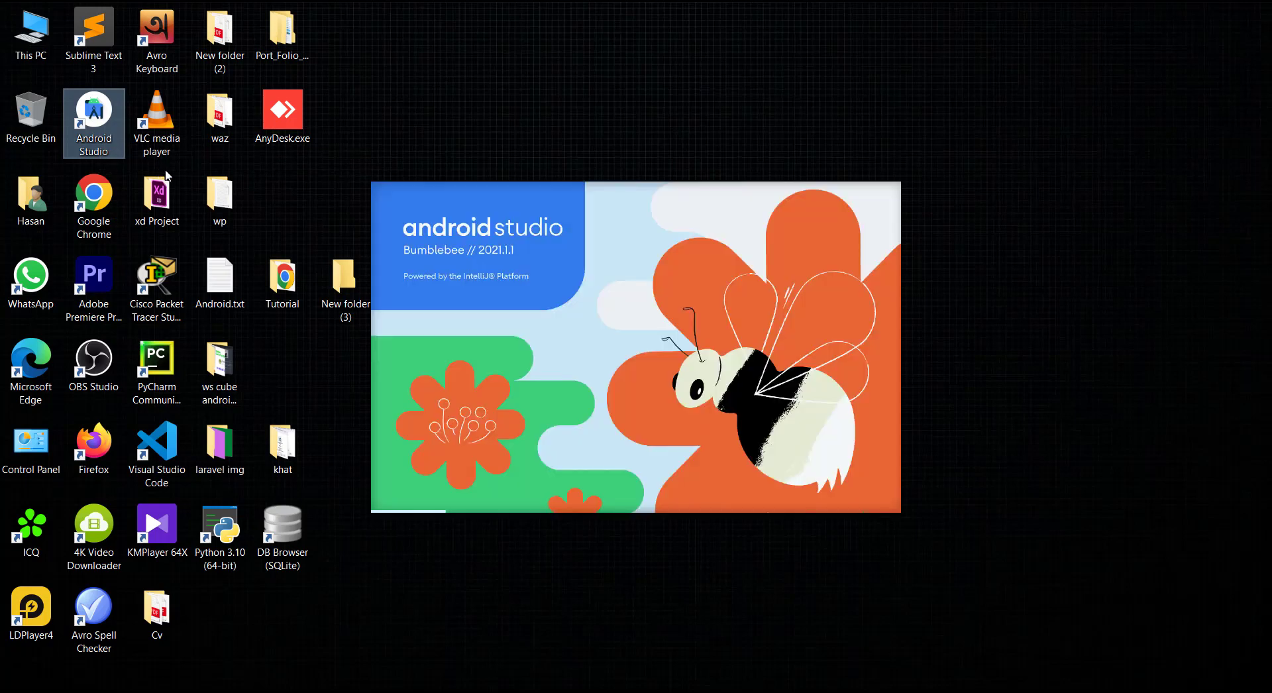
Step: Check the About dialog for Bumblebee 2021.1.1 Patch 1, then dismiss it
click(470, 14)
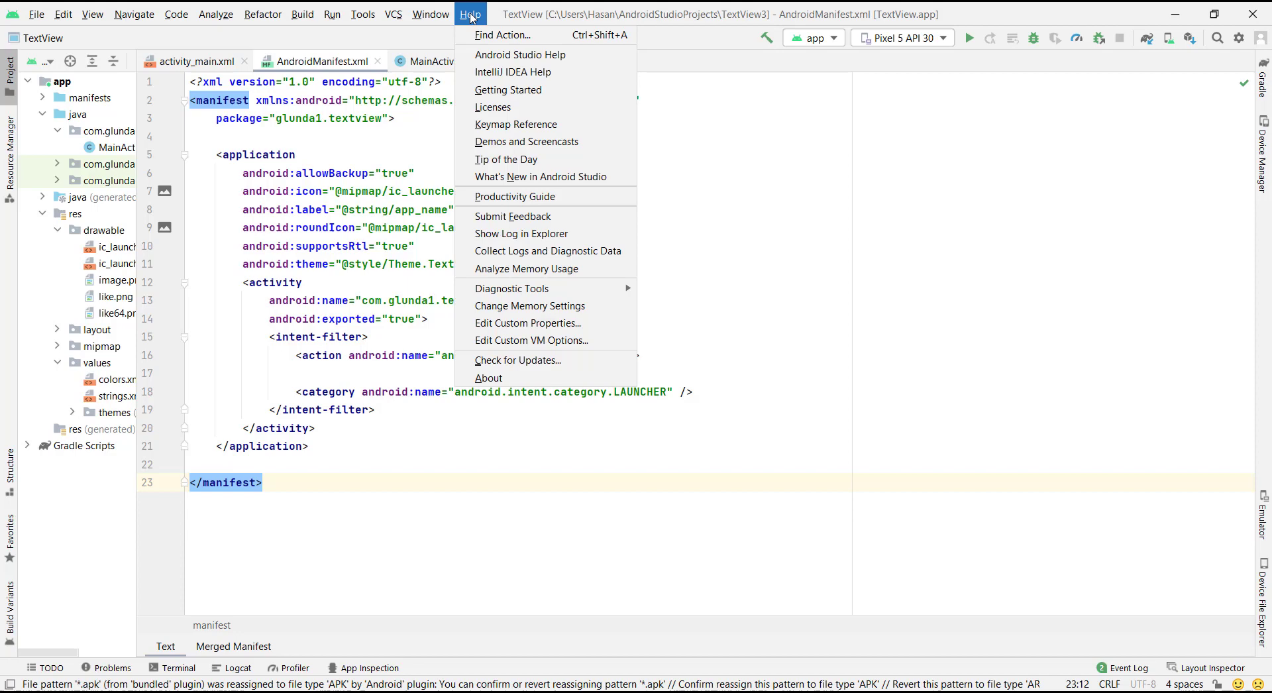
mouse_move(488, 377)
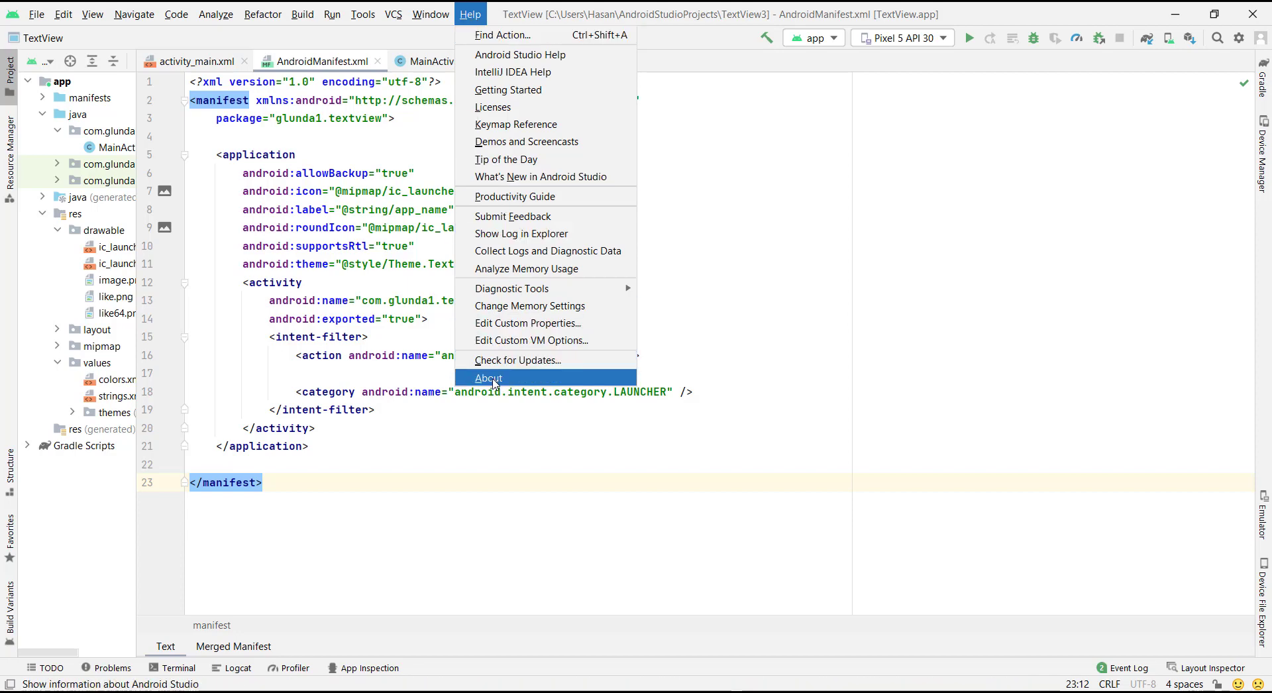
click(488, 378)
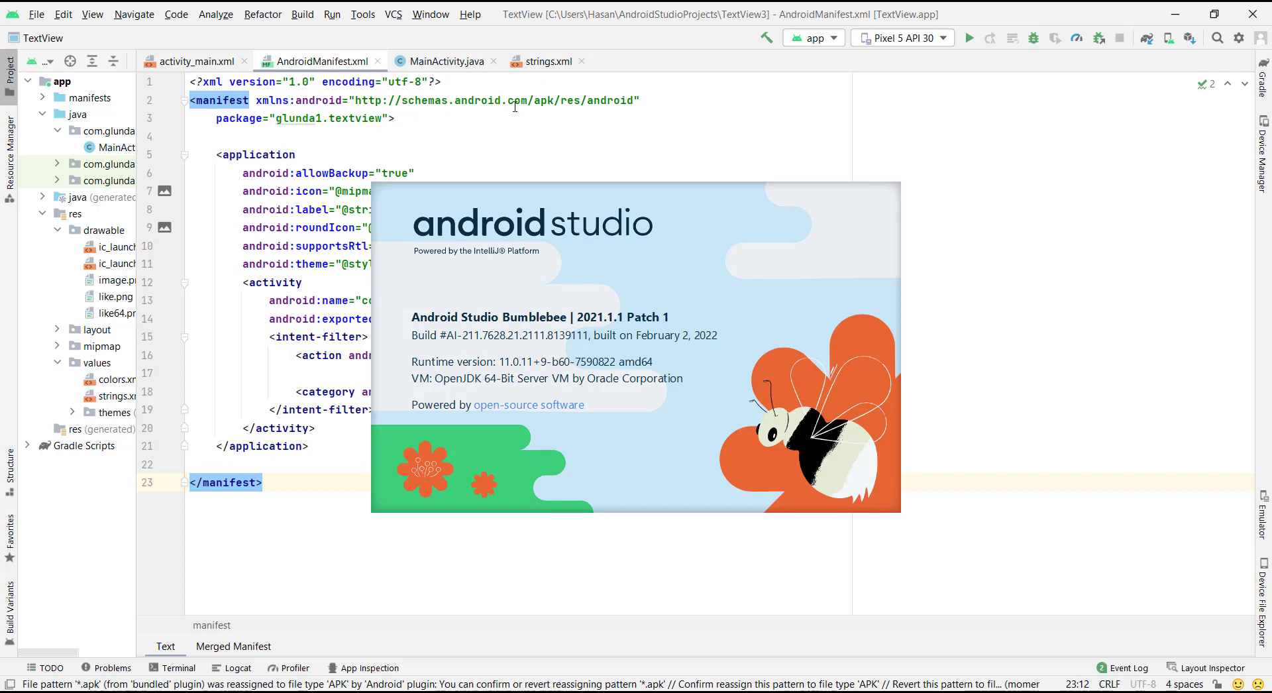
click(470, 14)
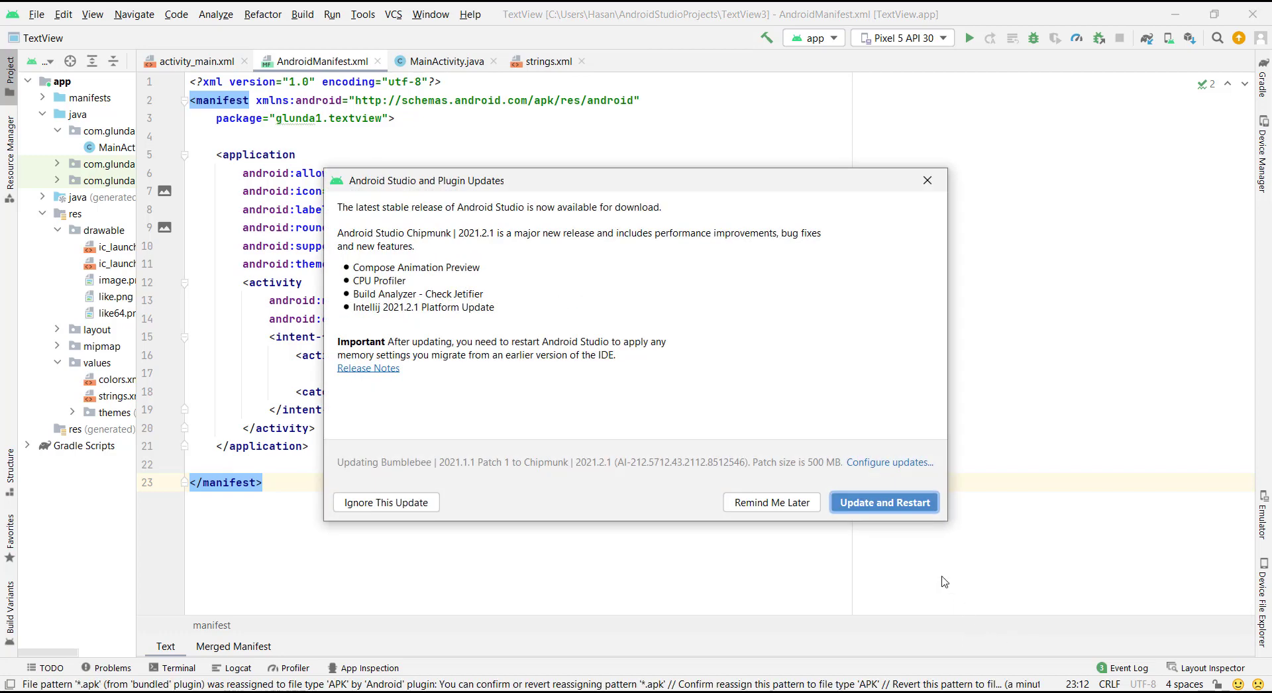
Step: Accept the Chipmunk 2021.2.1 update with Update and Restart
click(883, 501)
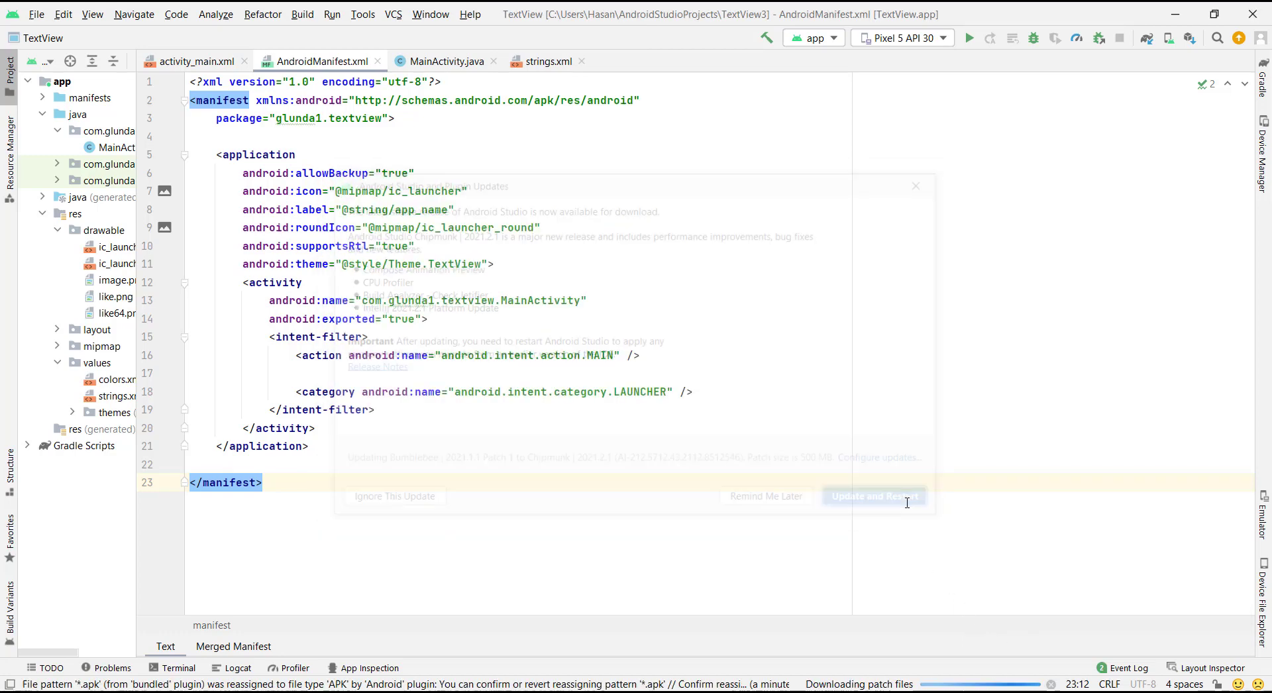
click(915, 185)
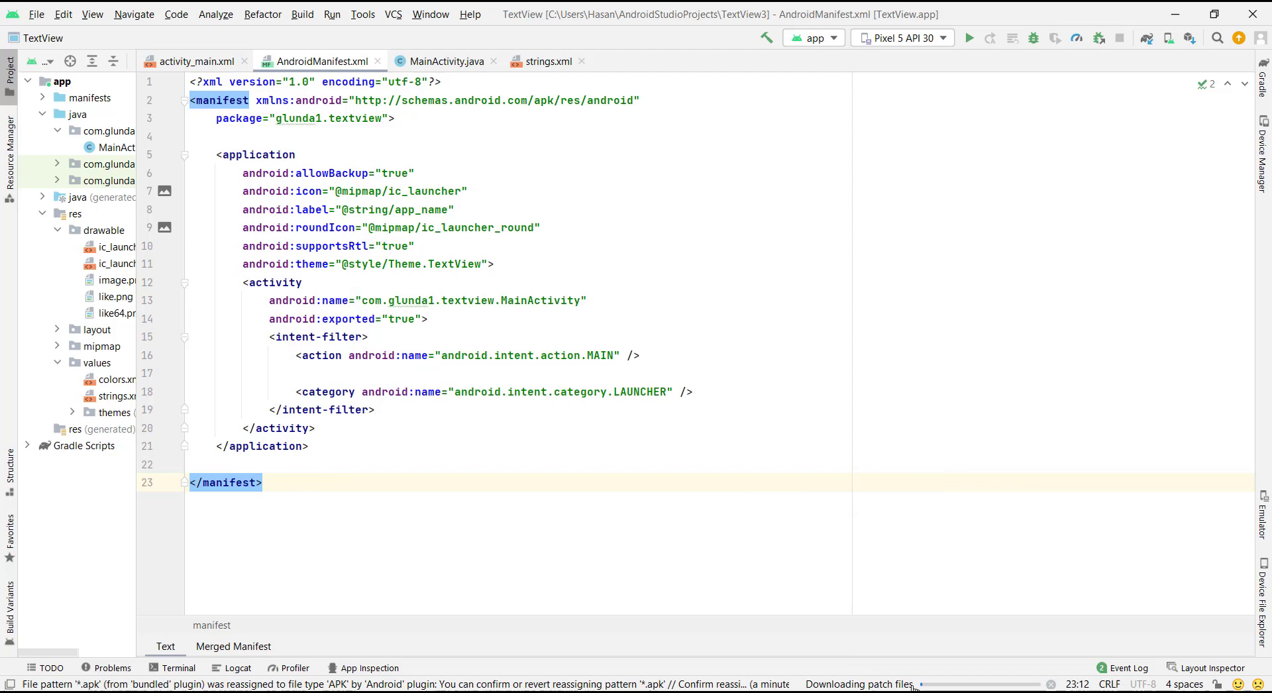
mouse_move(839, 672)
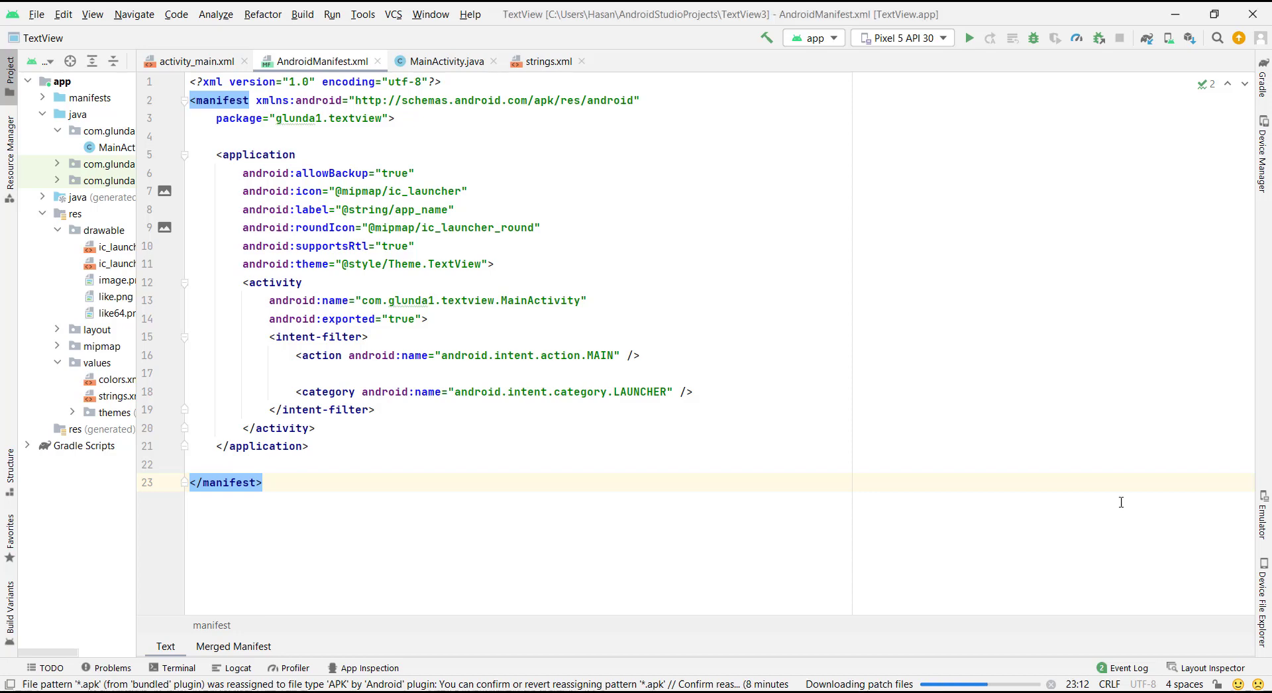
mouse_move(775, 106)
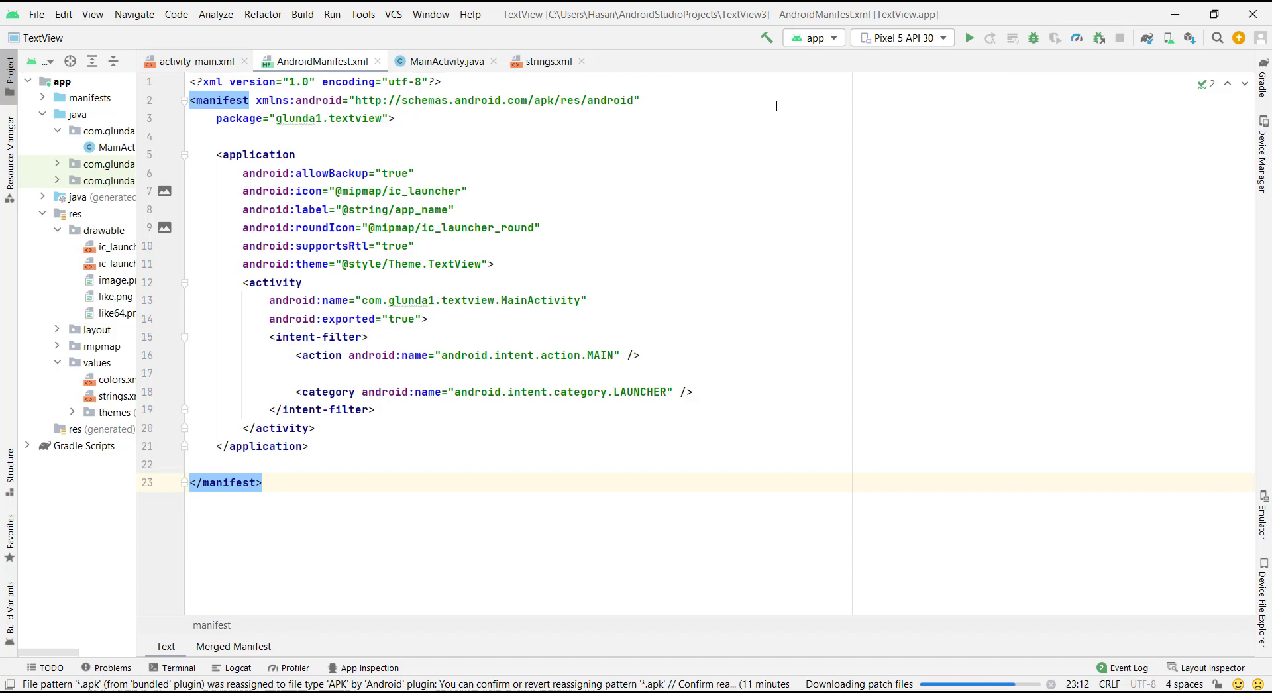
mouse_move(1263, 437)
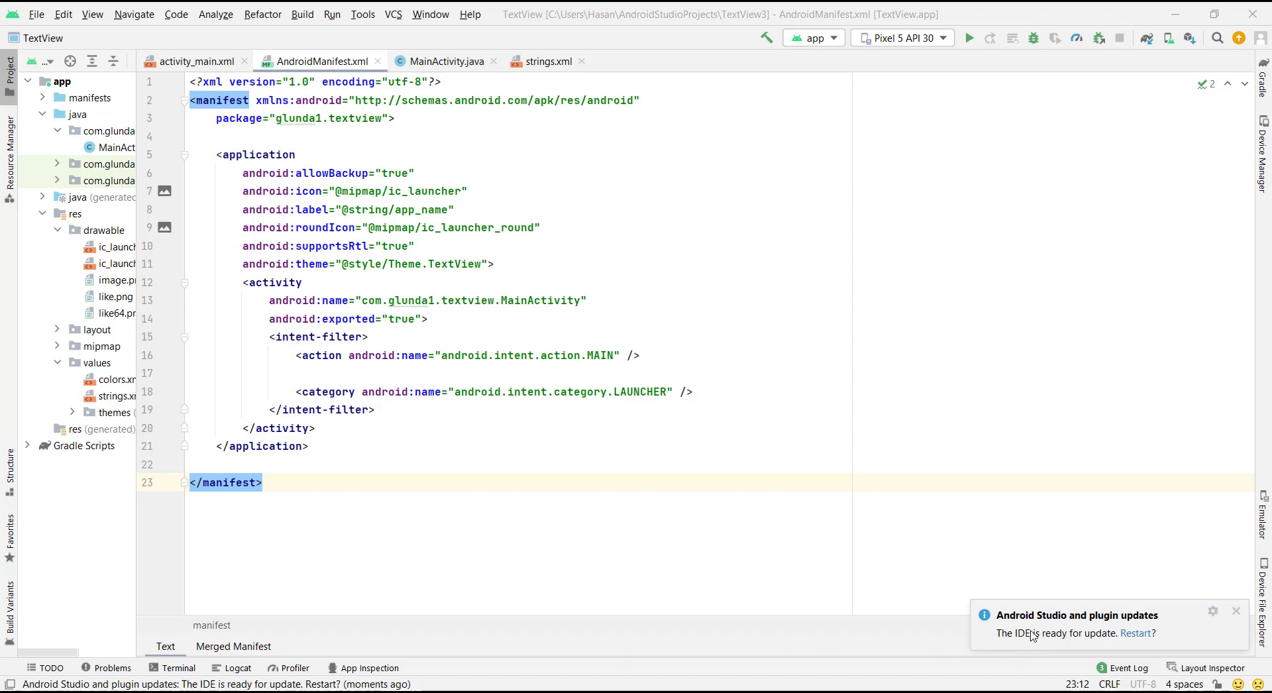
mouse_move(1160, 610)
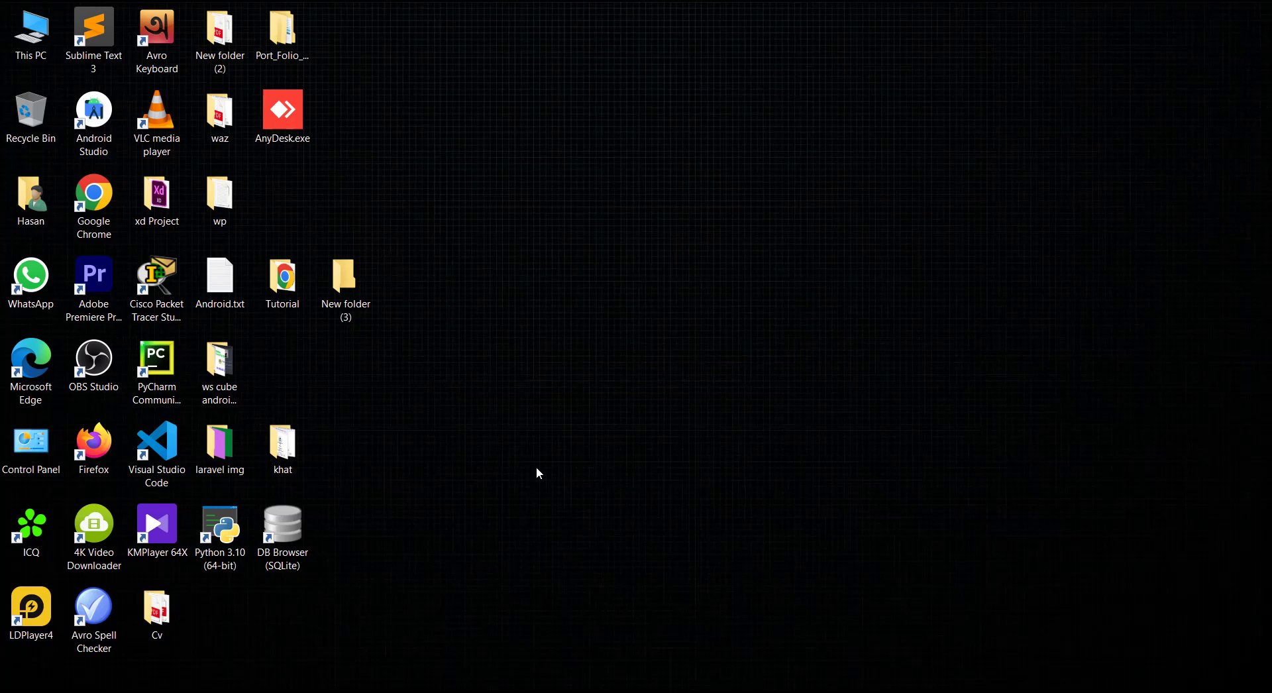
Step: Relaunch the updated Android Studio from the desktop shortcut
double_click(94, 116)
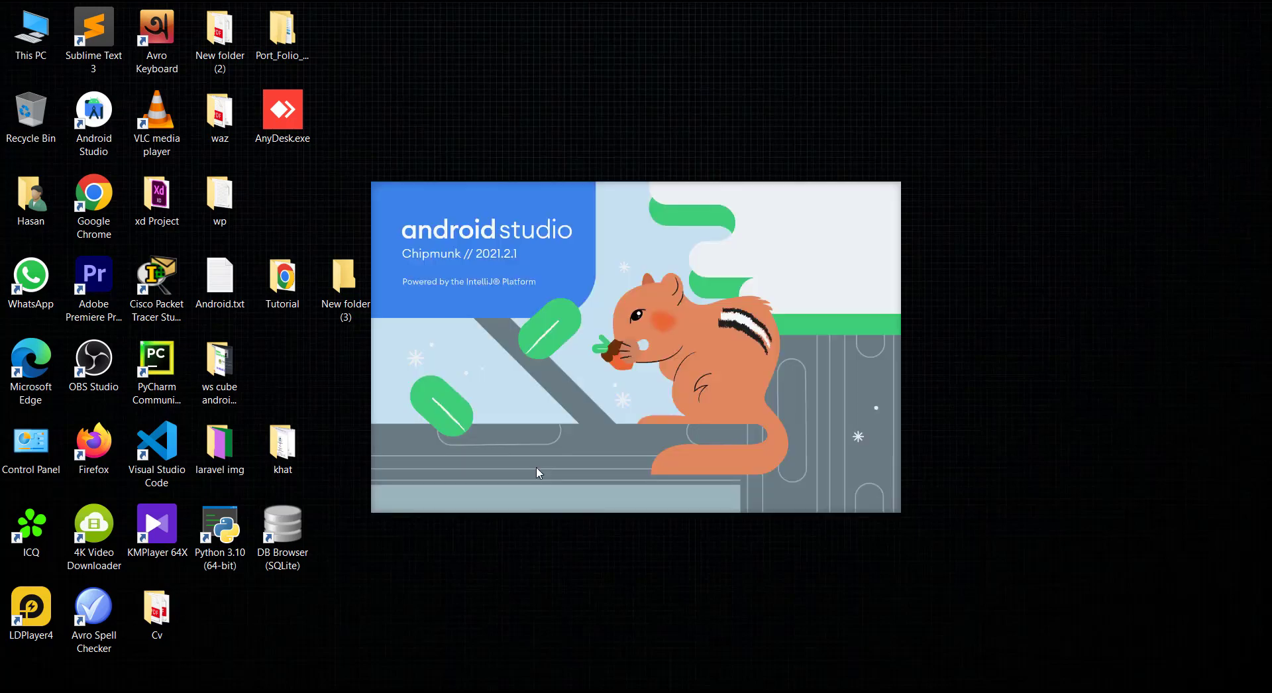
mouse_move(520, 472)
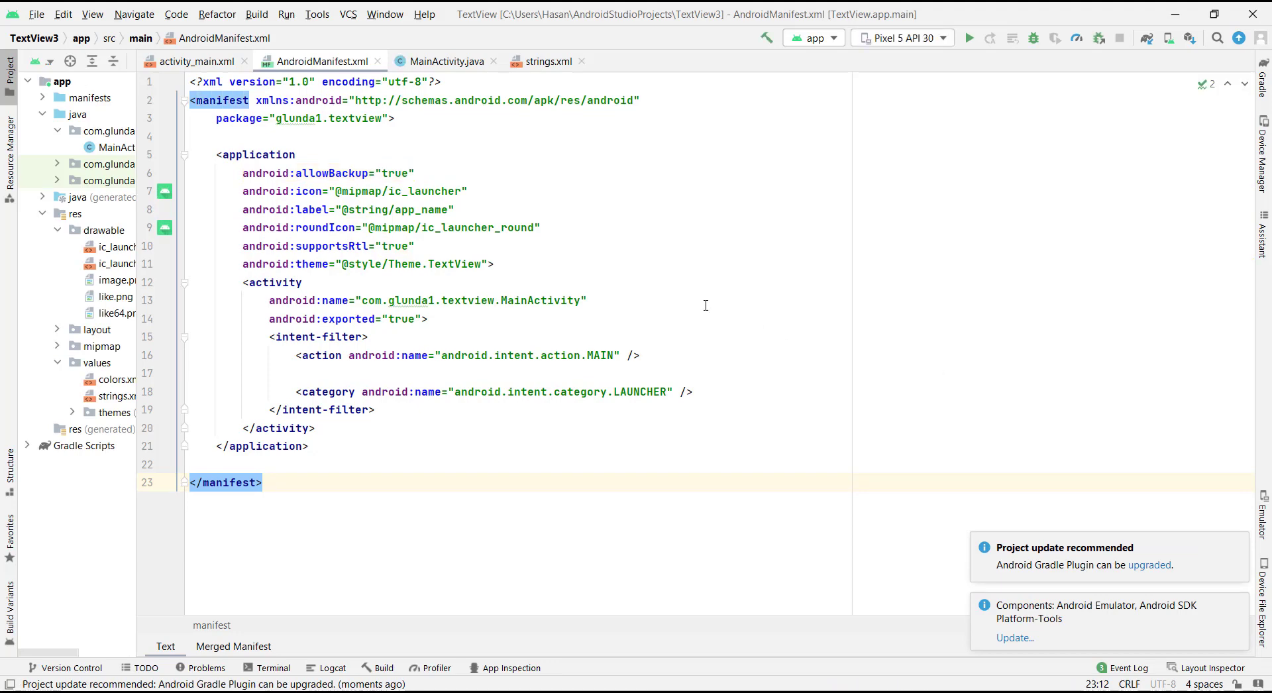
click(423, 14)
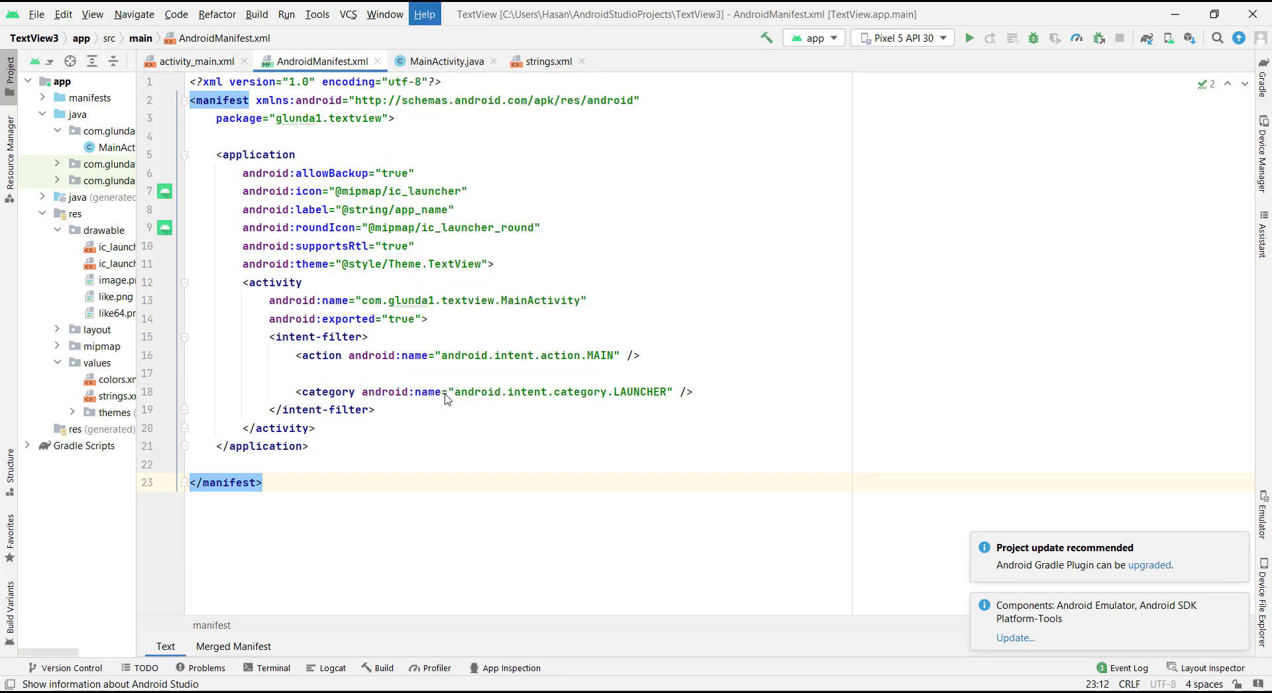
click(424, 14)
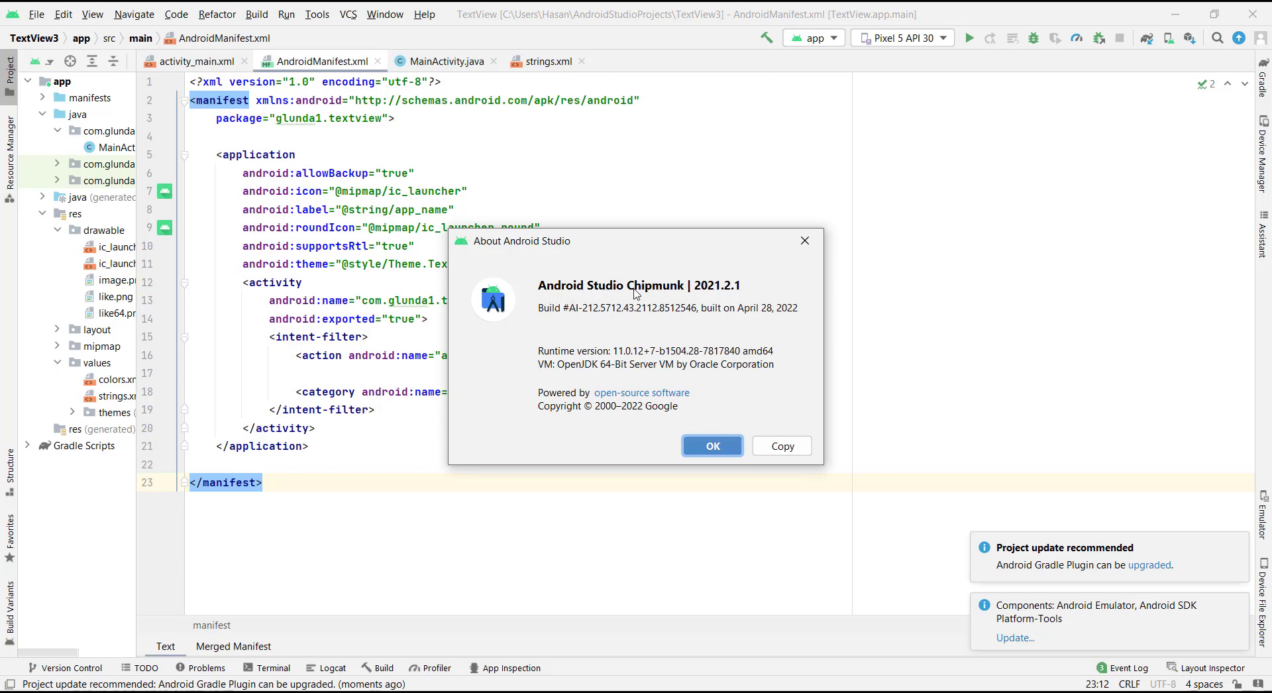
mouse_move(704, 297)
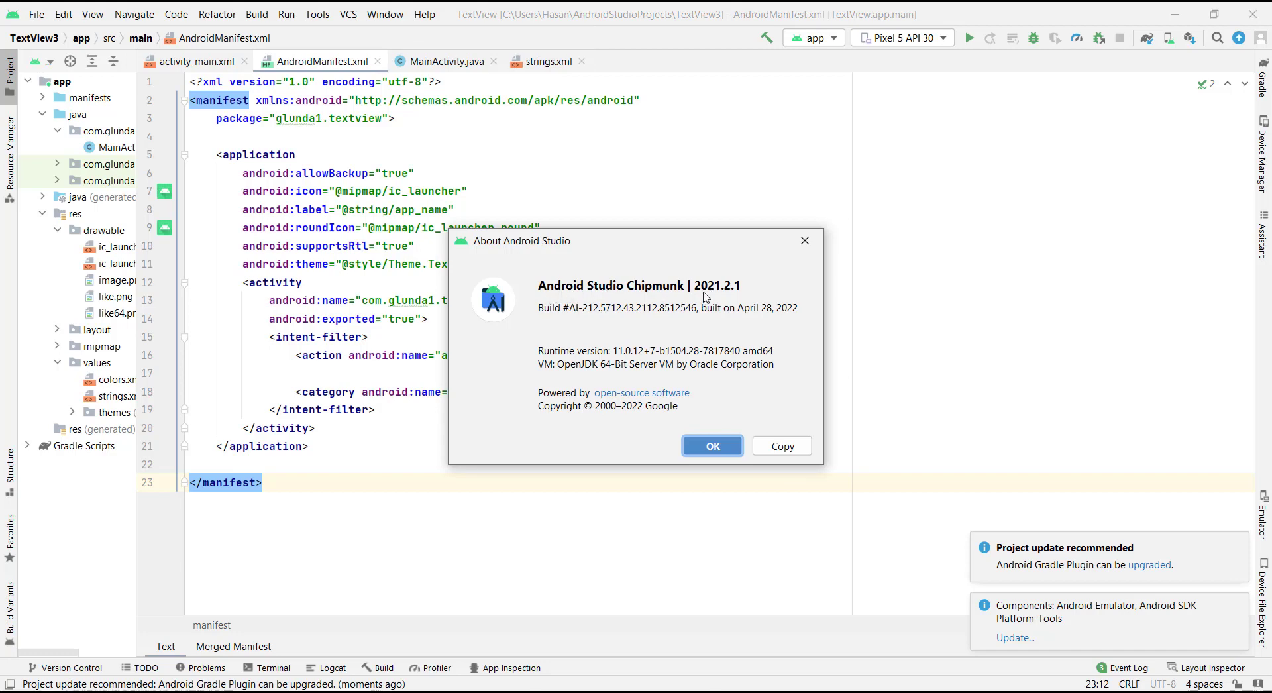
click(712, 445)
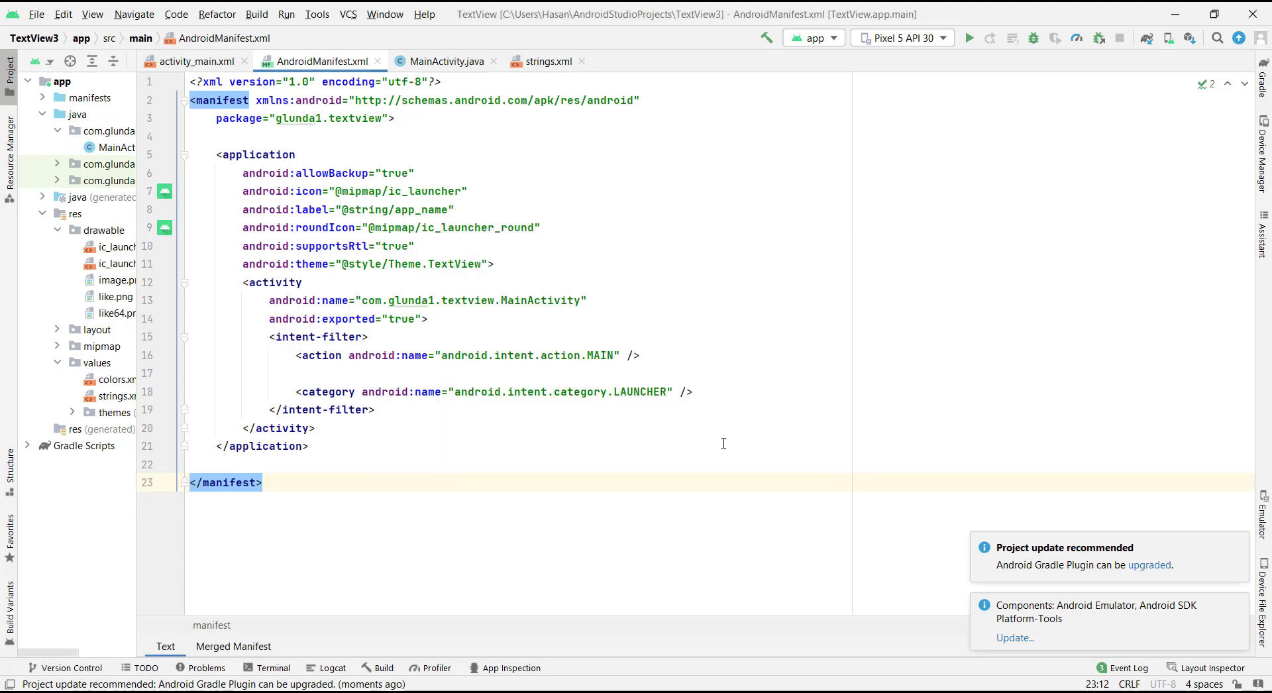